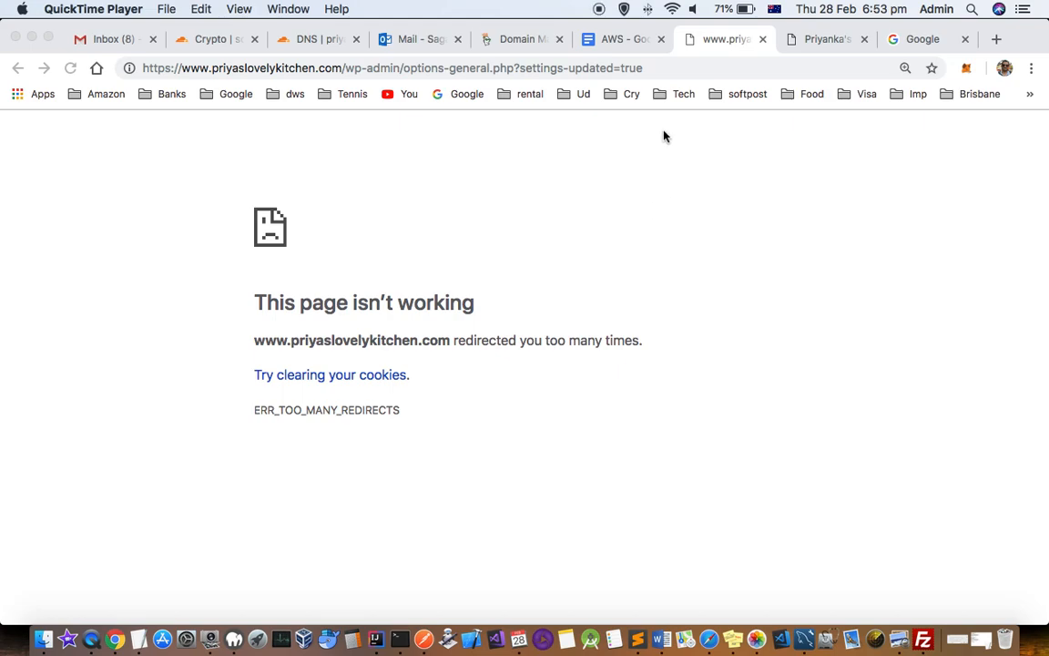
mouse_move(381, 301)
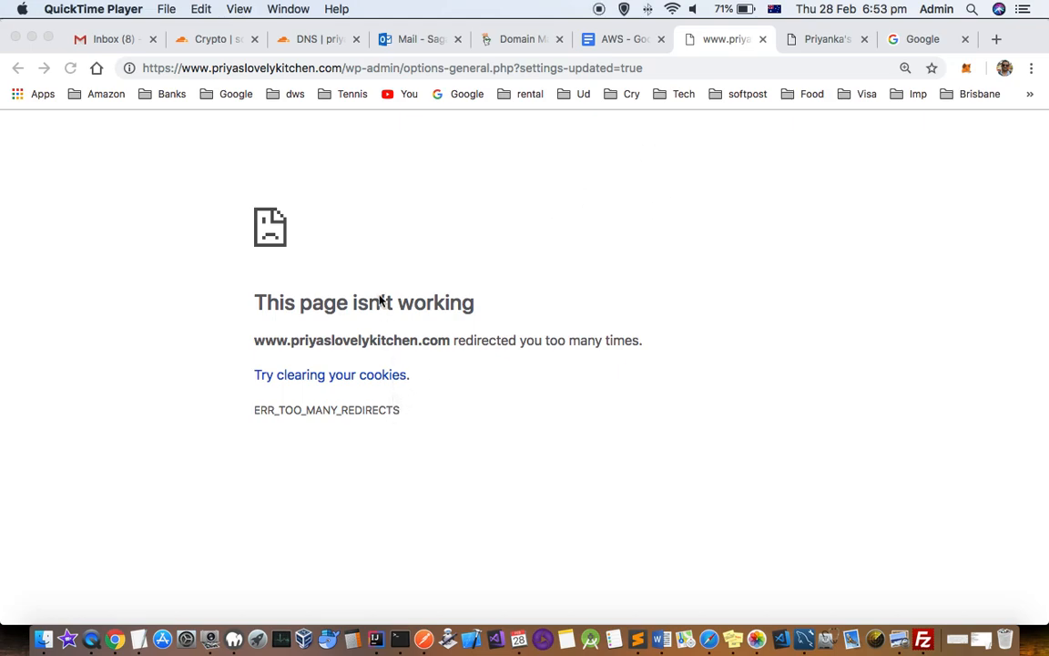
mouse_move(537, 290)
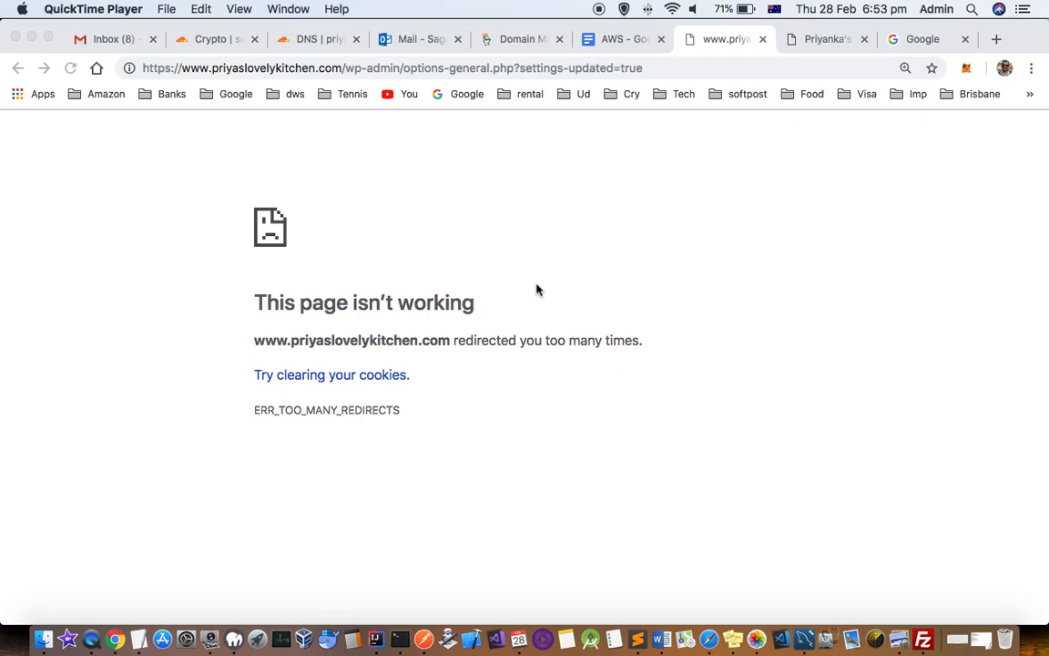
mouse_move(318, 375)
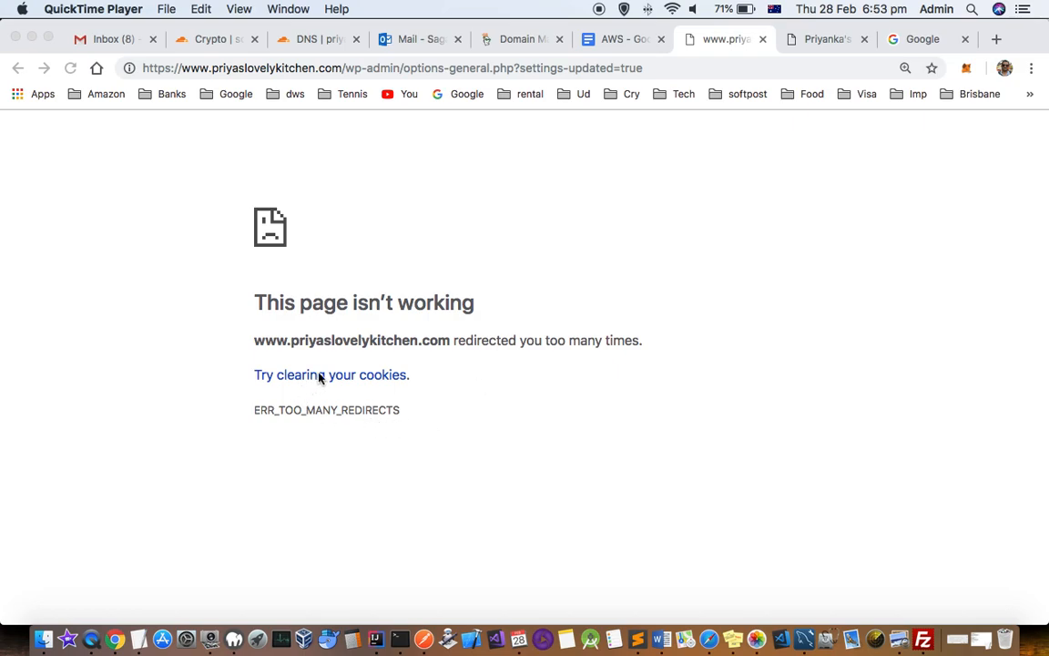
mouse_move(492, 355)
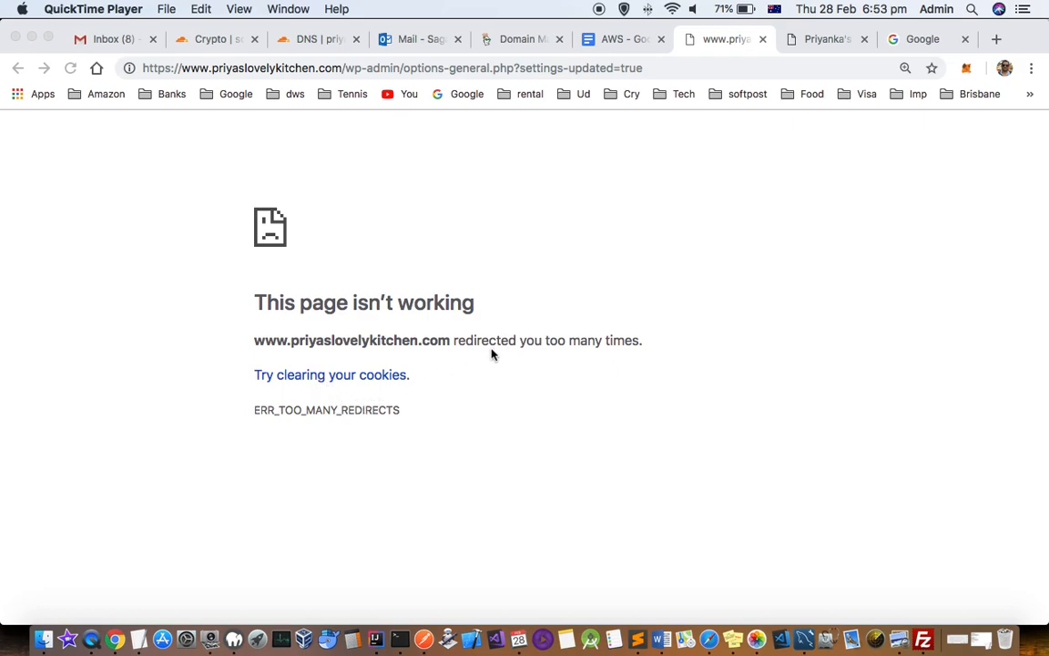
mouse_move(505, 348)
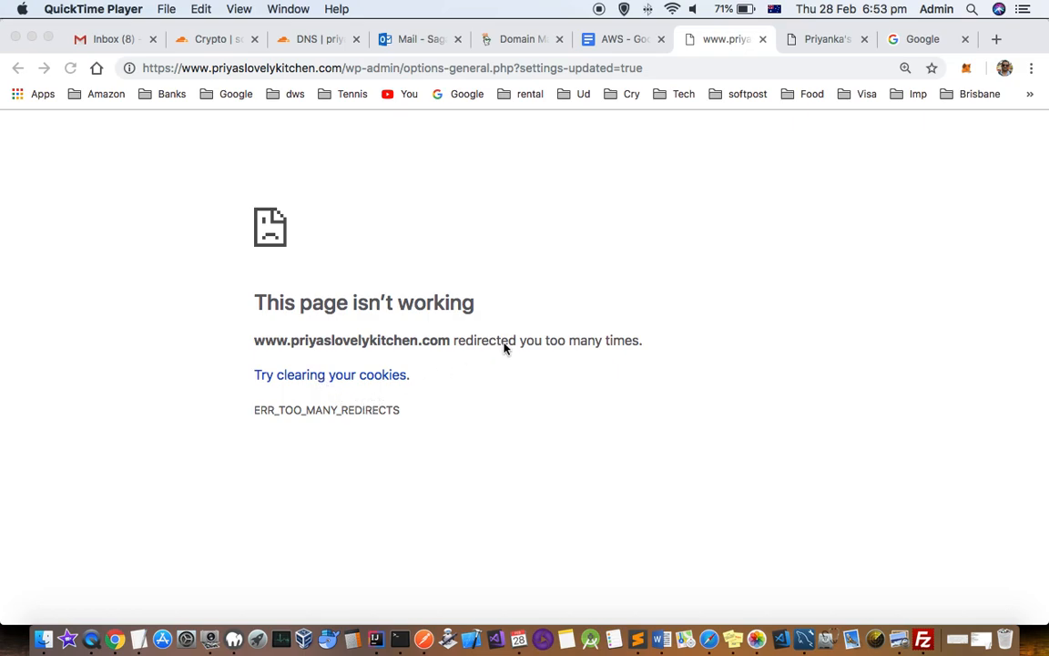
mouse_move(256, 415)
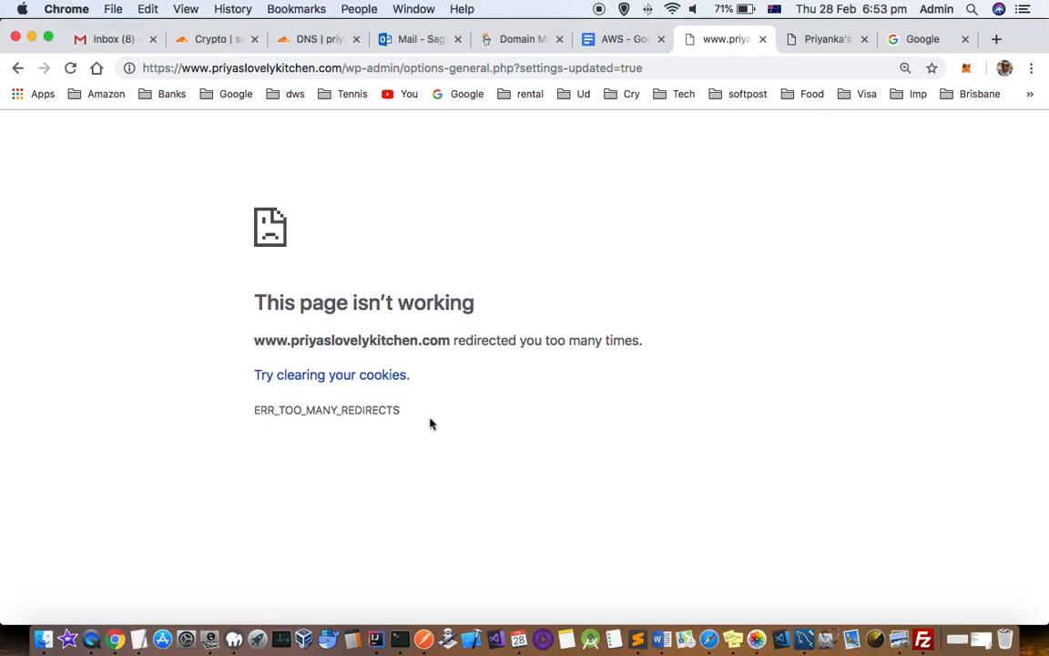
mouse_move(487, 335)
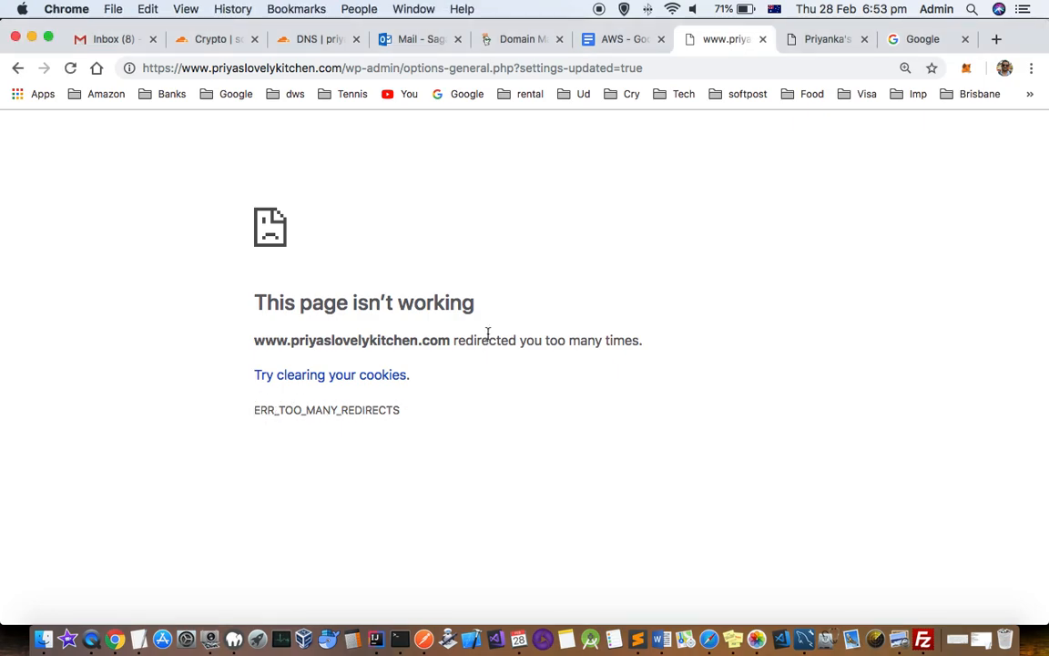
mouse_move(756, 320)
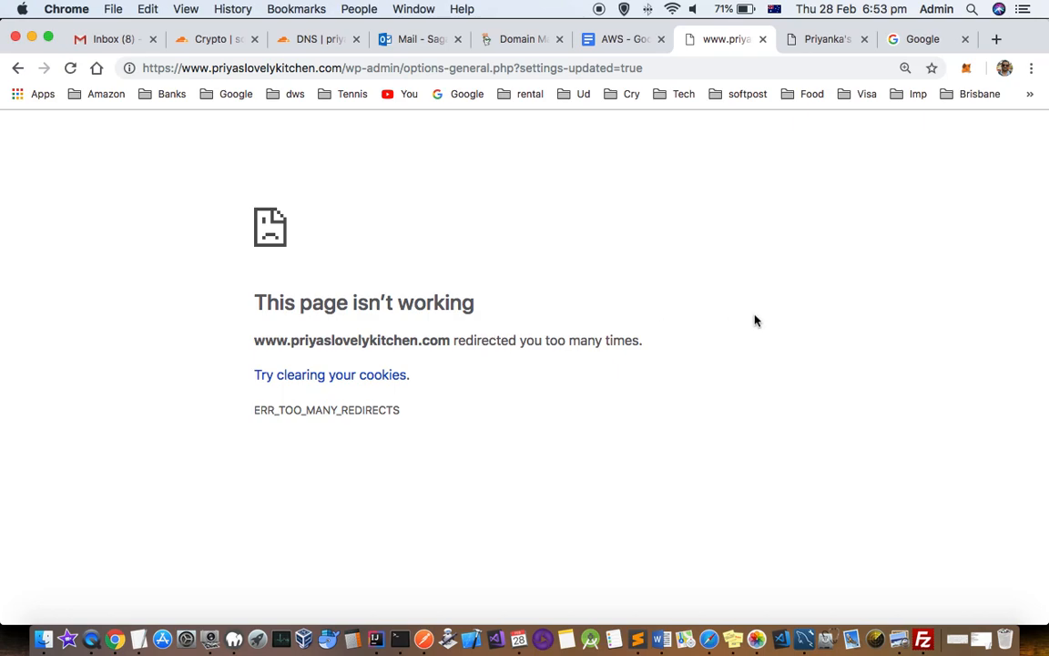
mouse_move(52, 234)
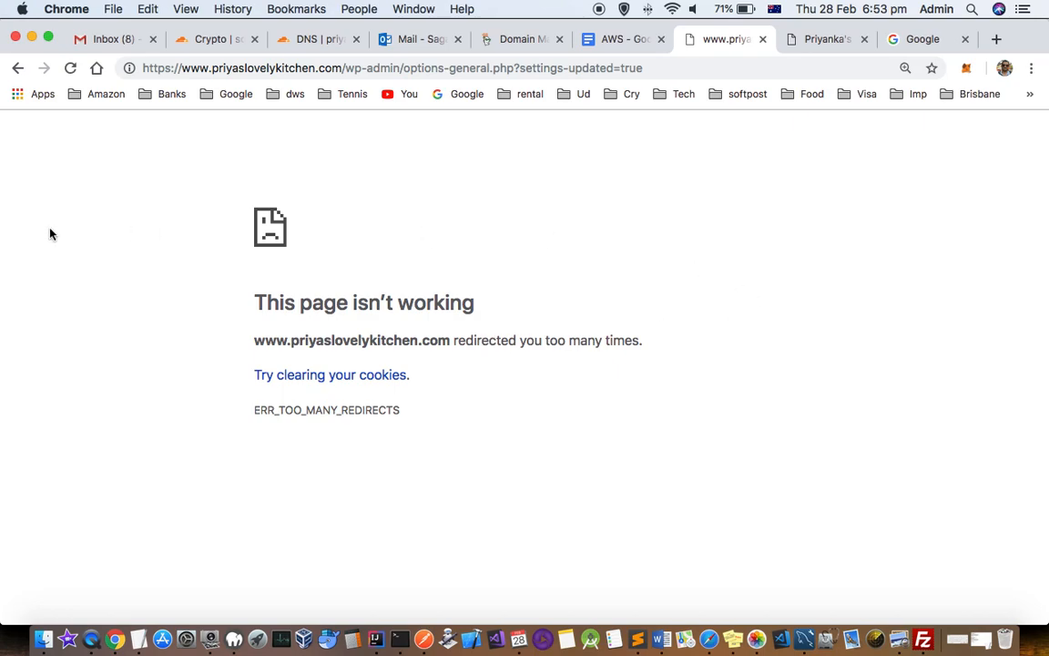
Go back to General Settings and scroll up to the WordPress and Site Address fields
click(18, 69)
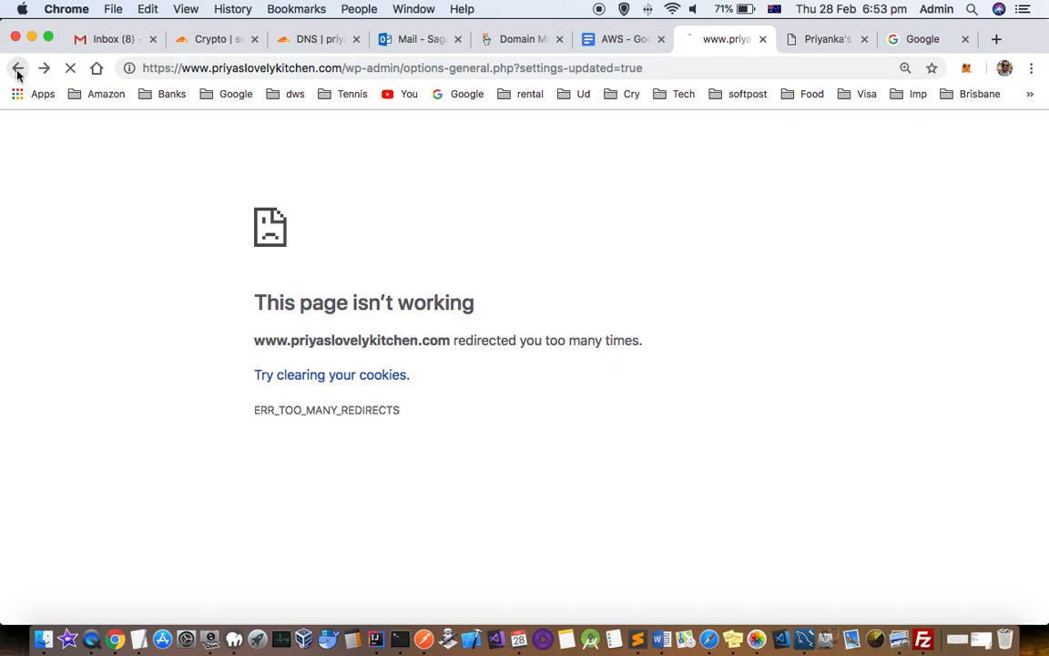
click(18, 67)
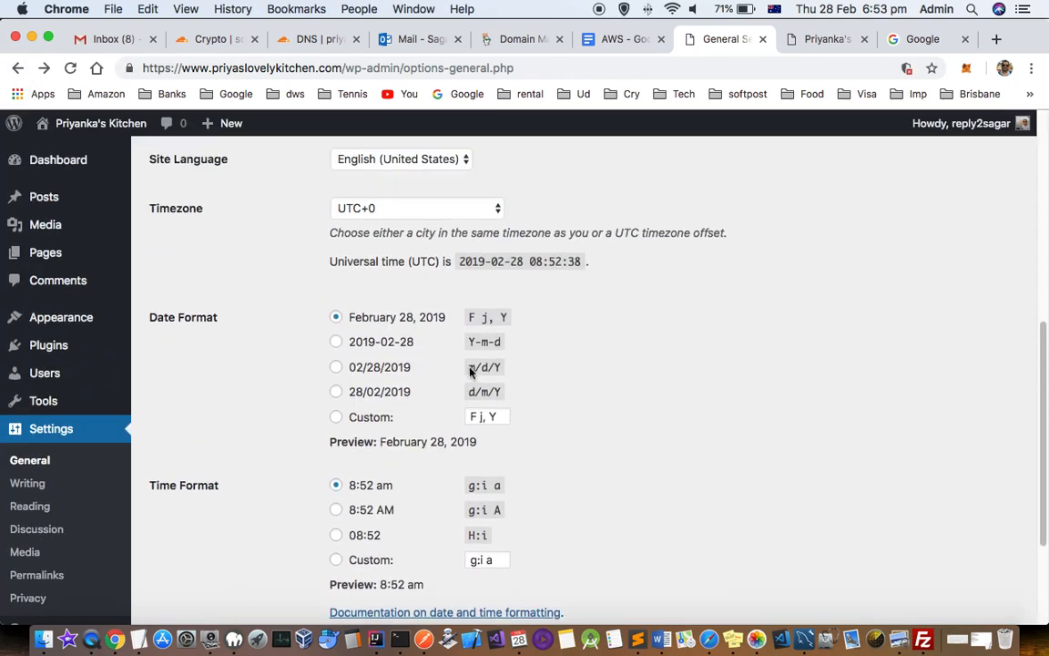
scroll(up, 3)
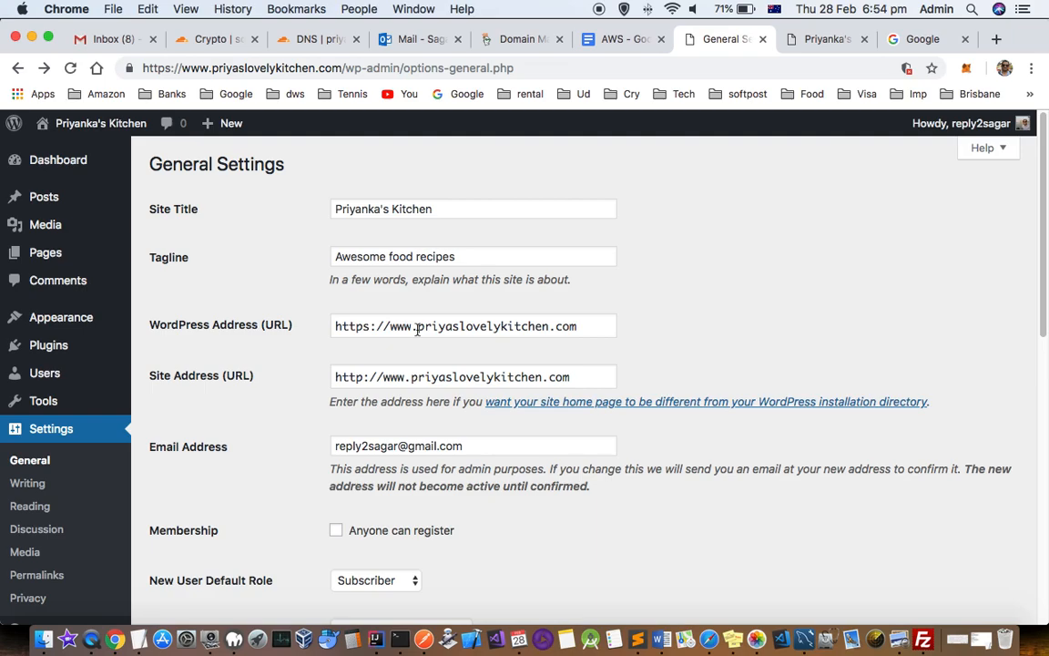
mouse_move(276, 341)
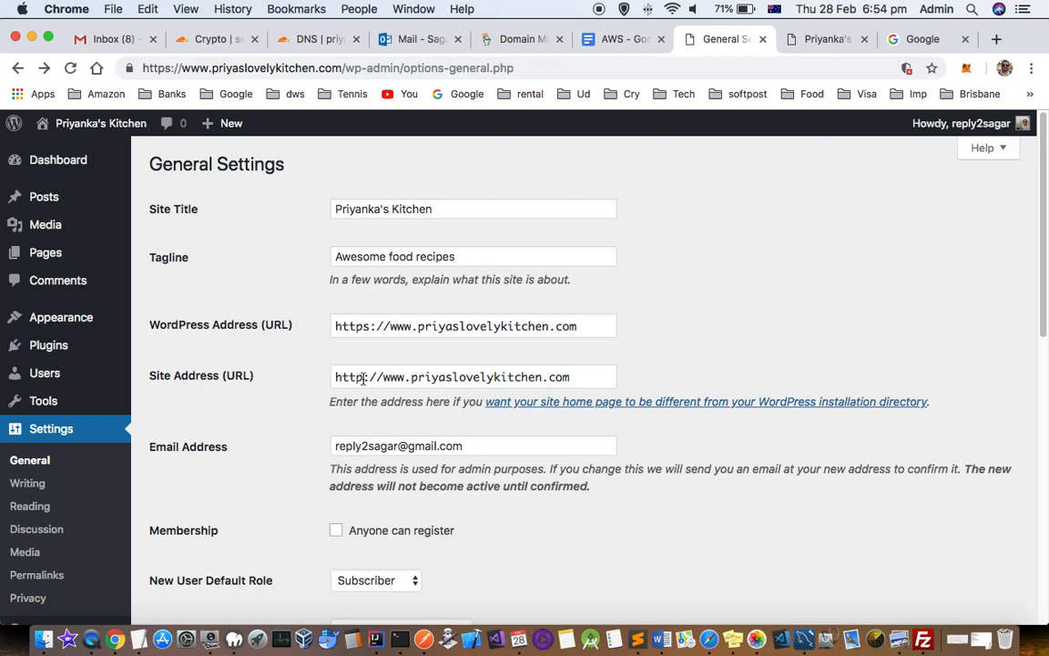
click(473, 325)
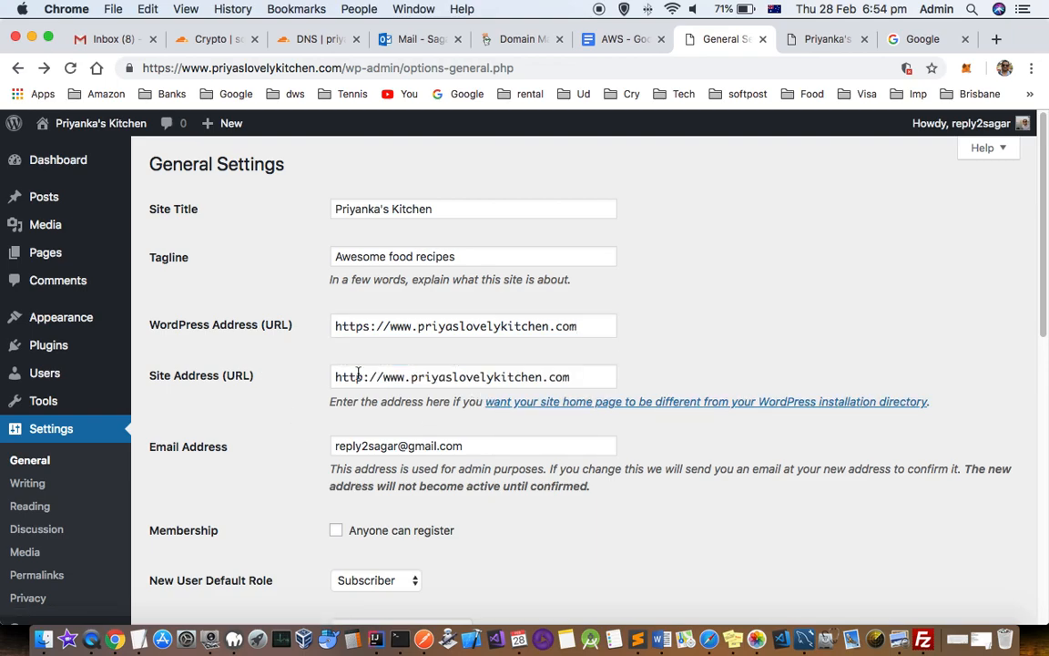
click(473, 325)
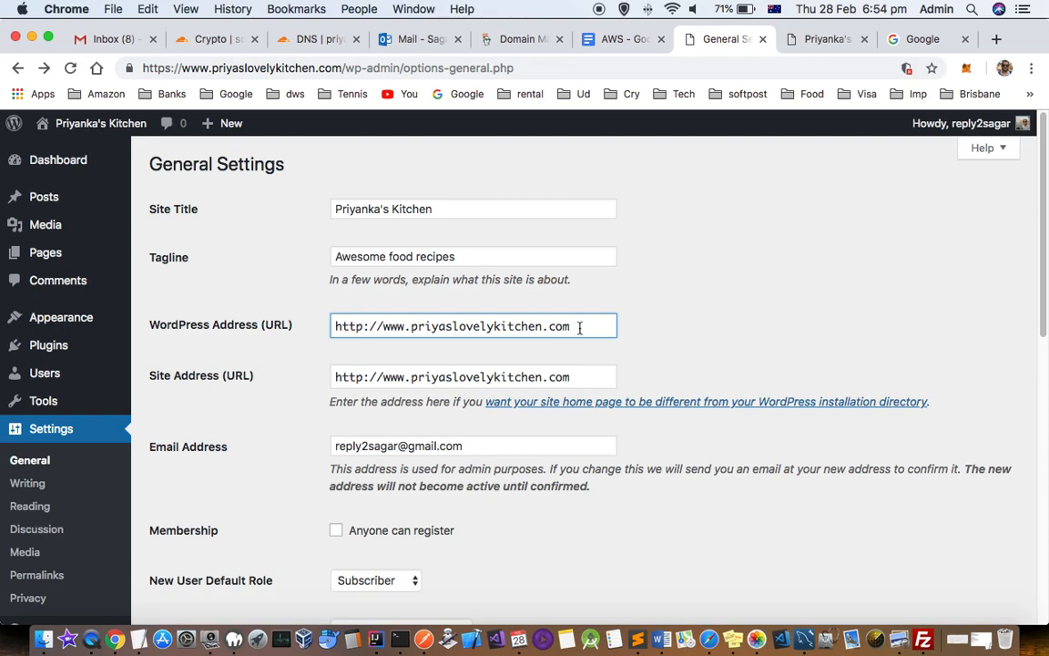
mouse_move(464, 369)
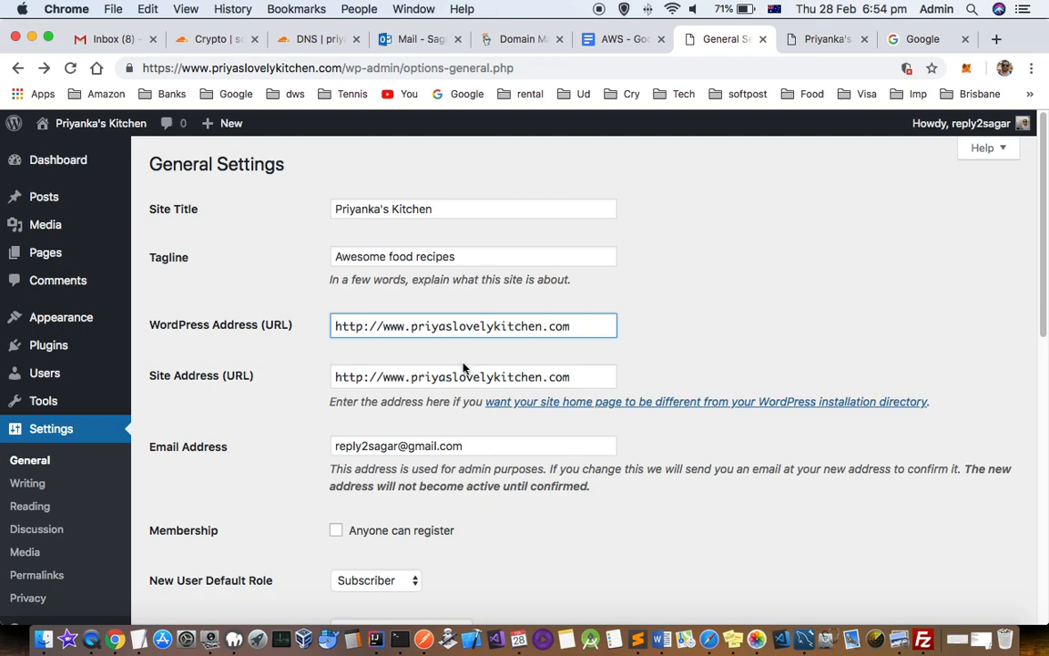
mouse_move(379, 418)
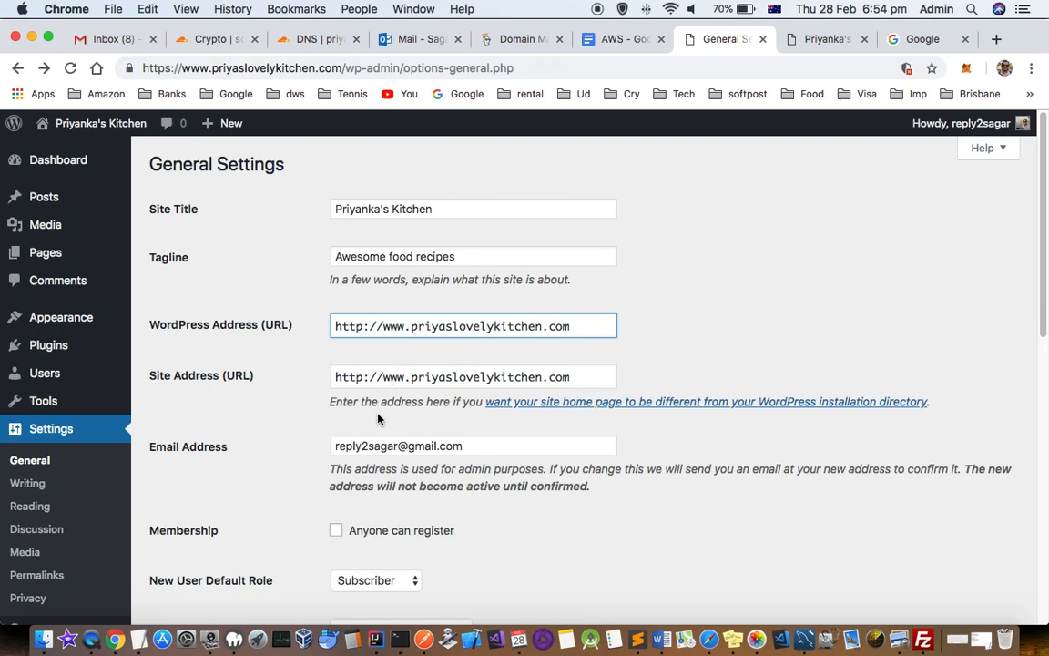
scroll(down, 3)
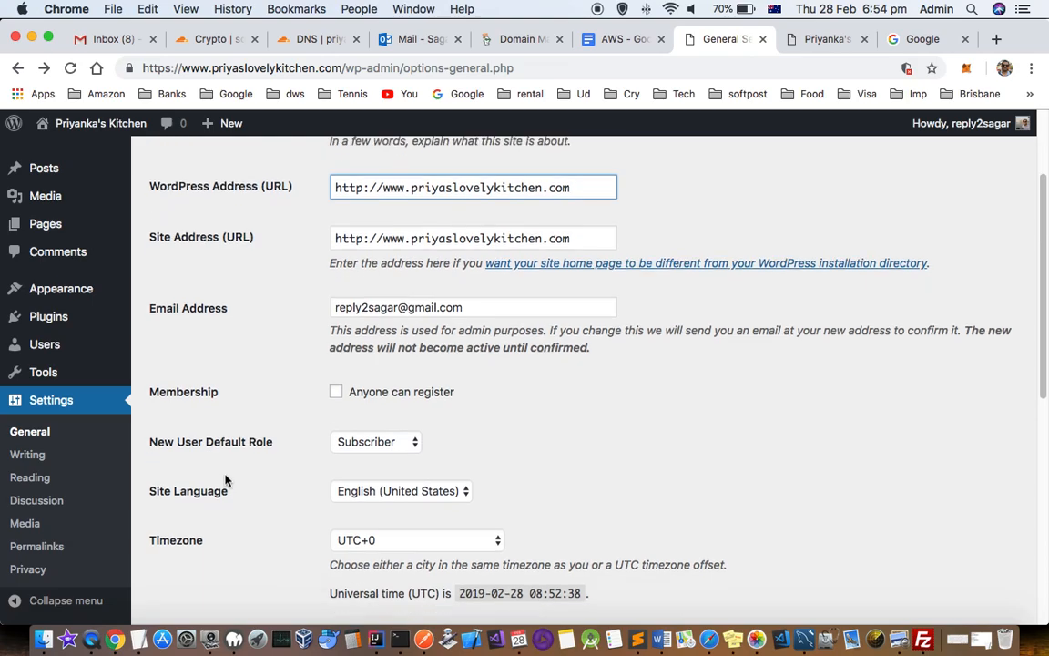
scroll(down, 3)
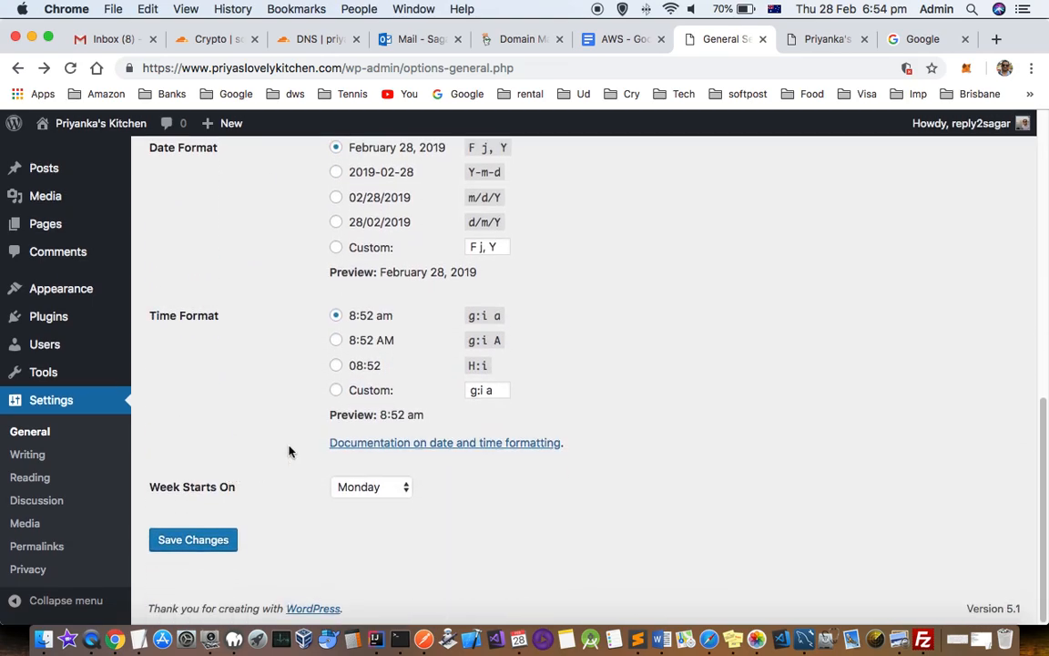
mouse_move(802, 638)
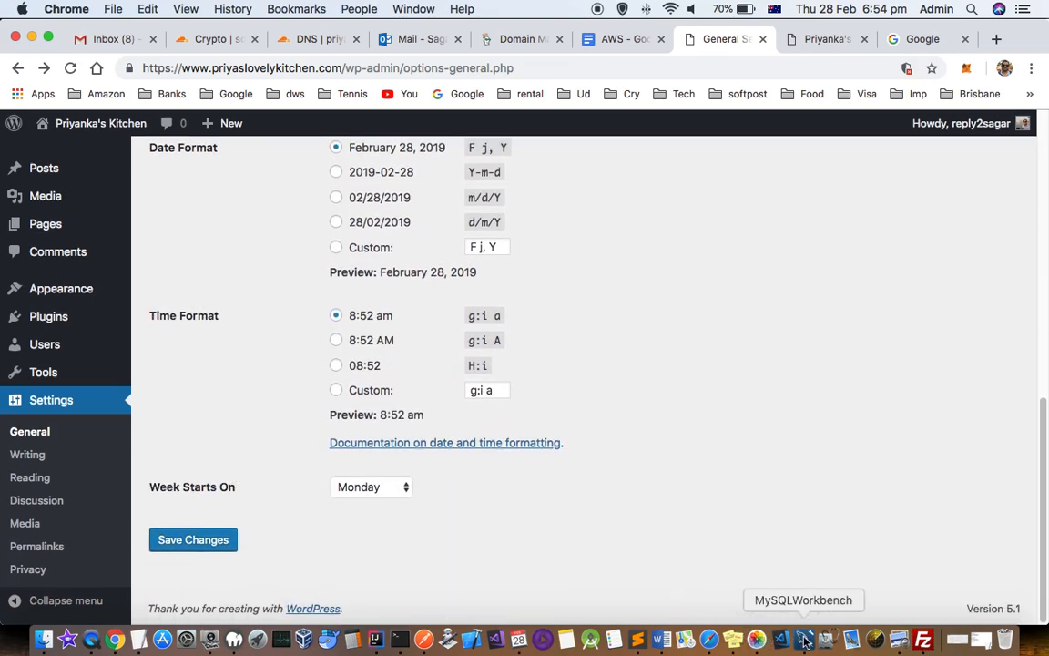
In MySQL Workbench, select rows (limit 1000) from blog.zysu_options
click(803, 638)
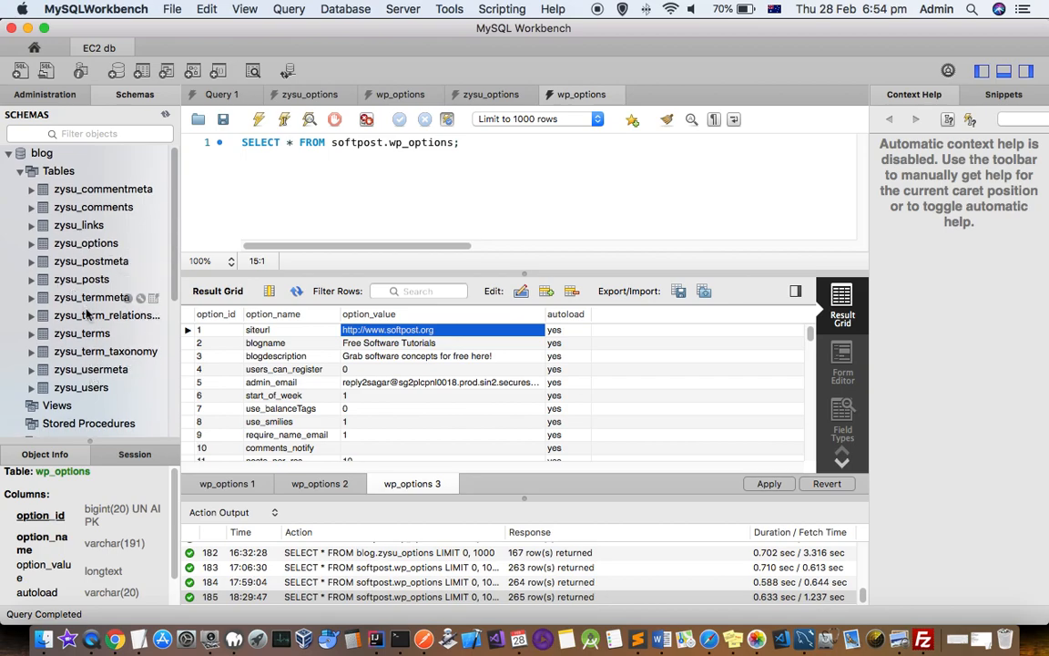
mouse_move(86, 243)
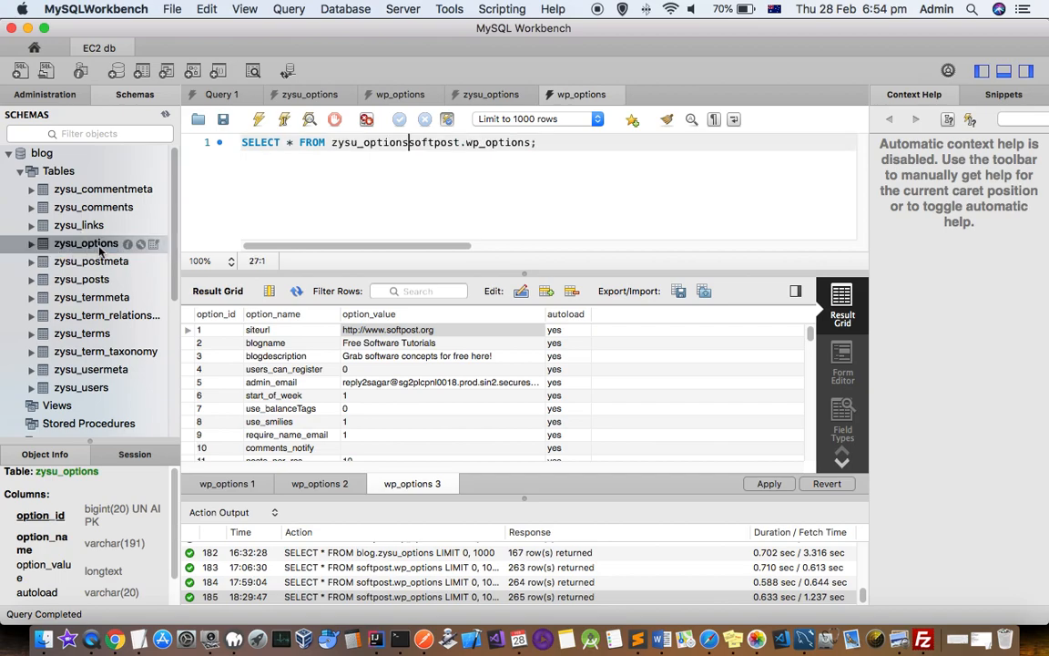
mouse_move(231, 192)
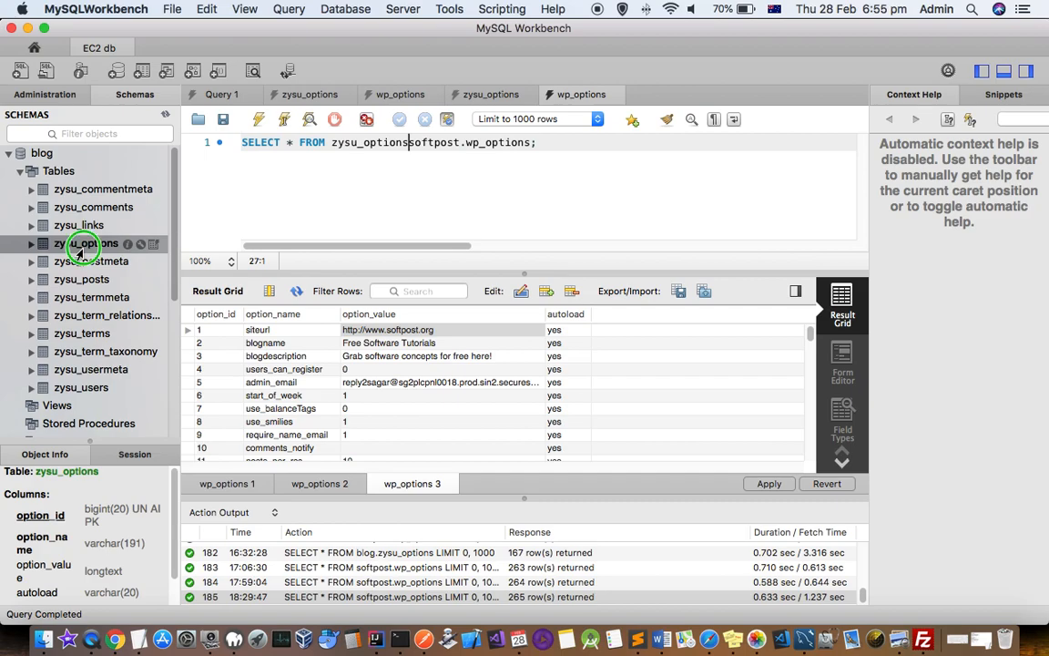
right_click(84, 242)
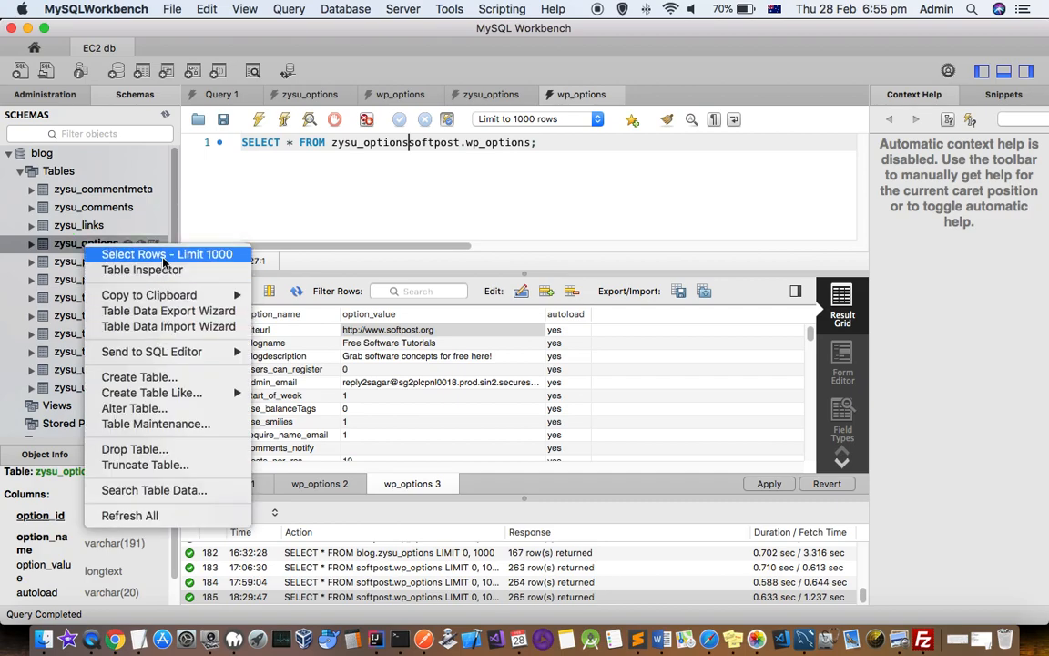
click(166, 254)
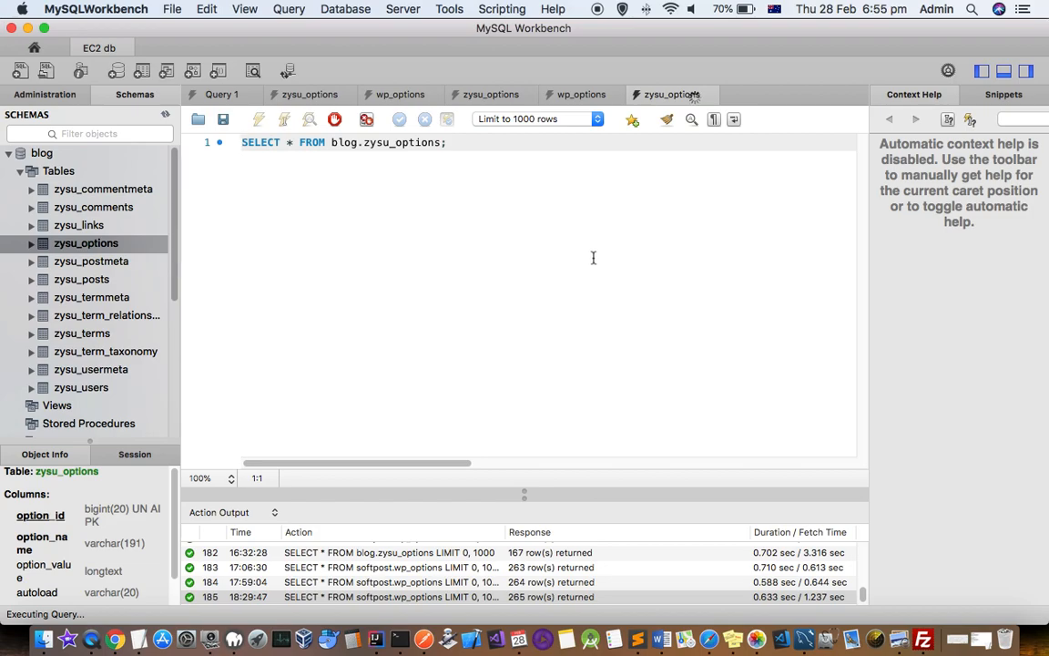
mouse_move(479, 239)
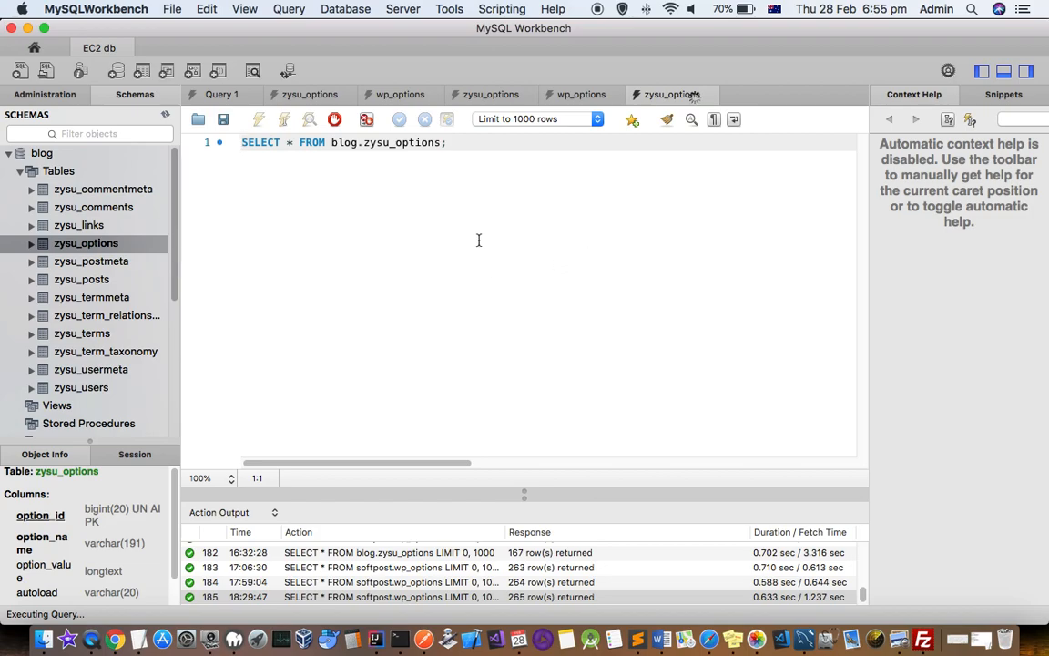
mouse_move(535, 400)
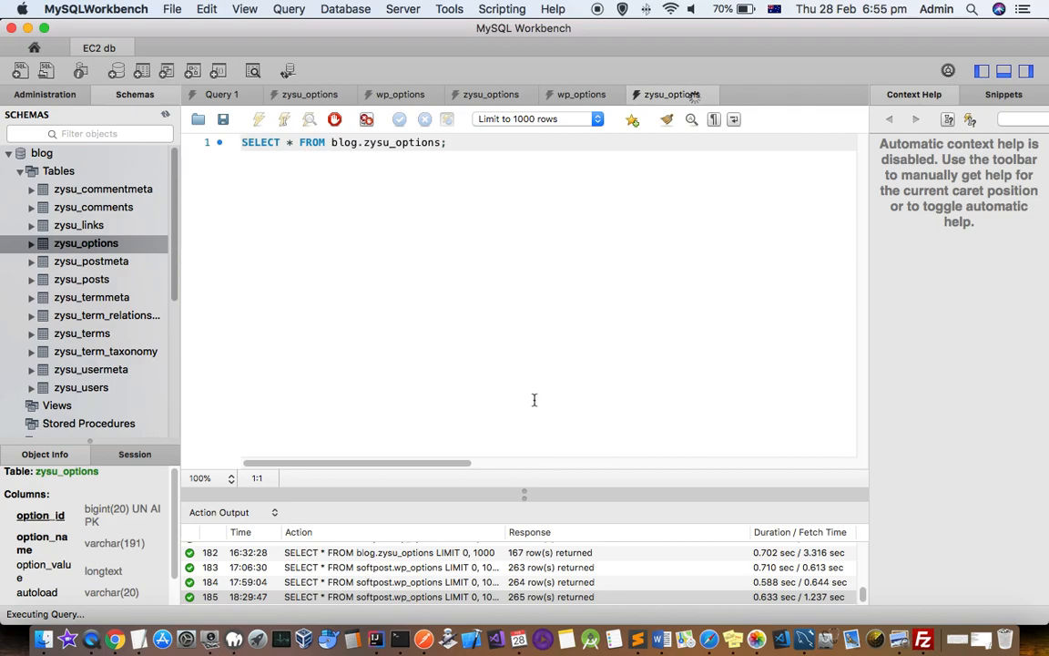
Edit the siteurl option_value in the result grid from https to http
click(258, 120)
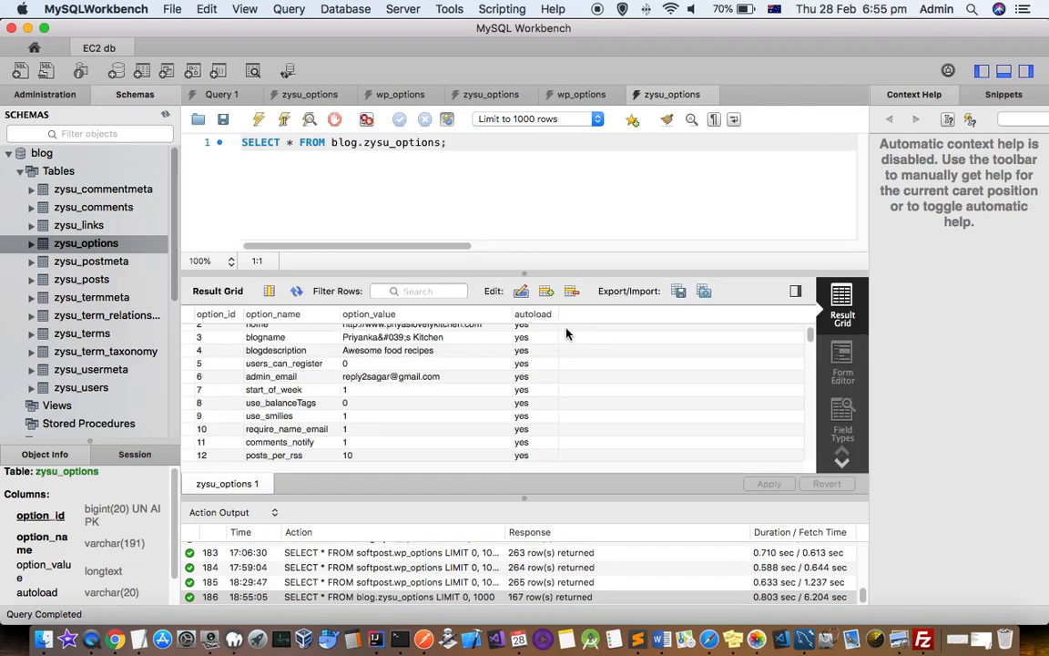
scroll(up, 3)
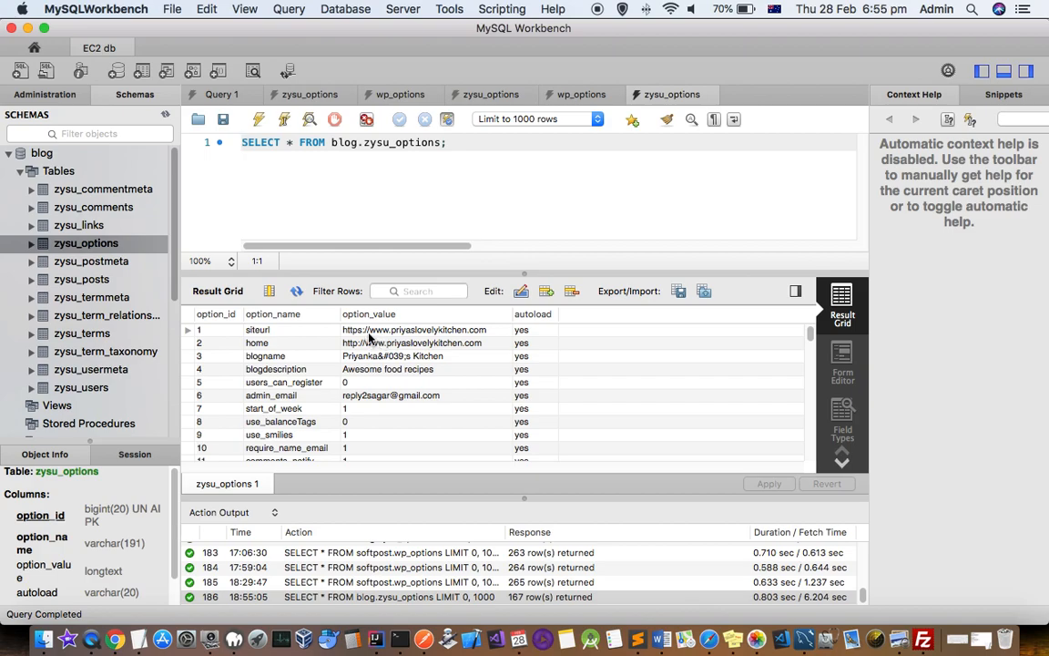
click(414, 328)
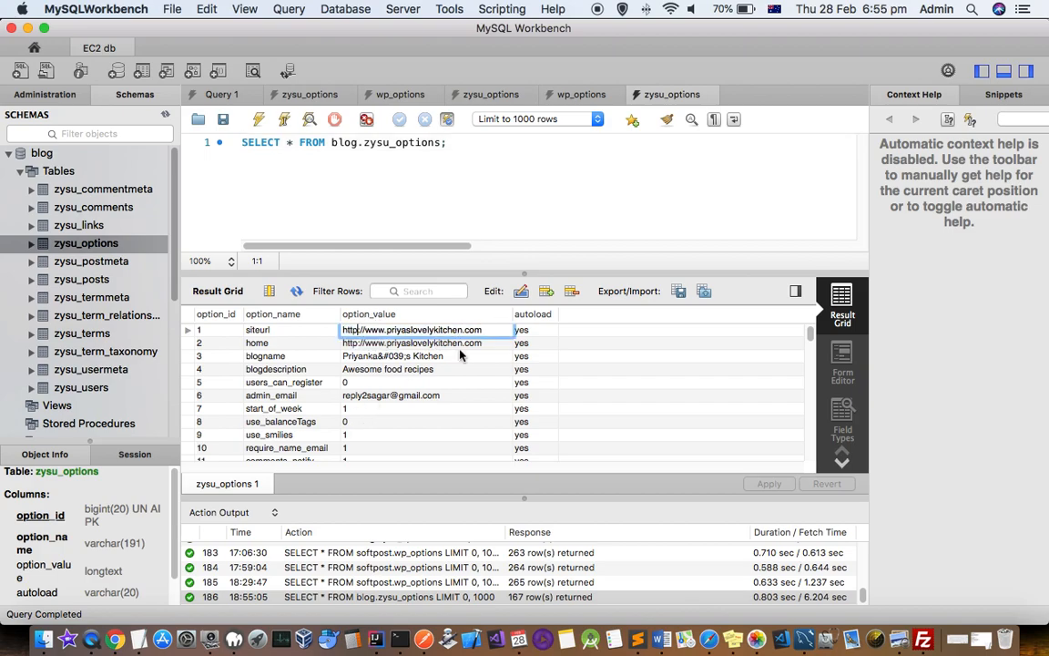
click(413, 329)
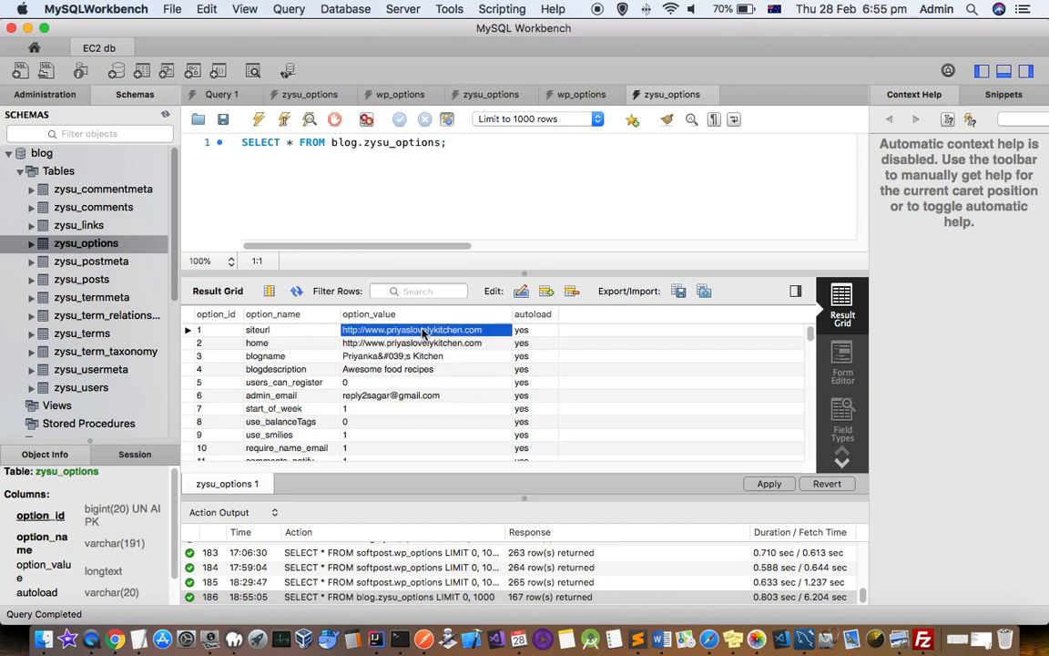
mouse_move(678, 471)
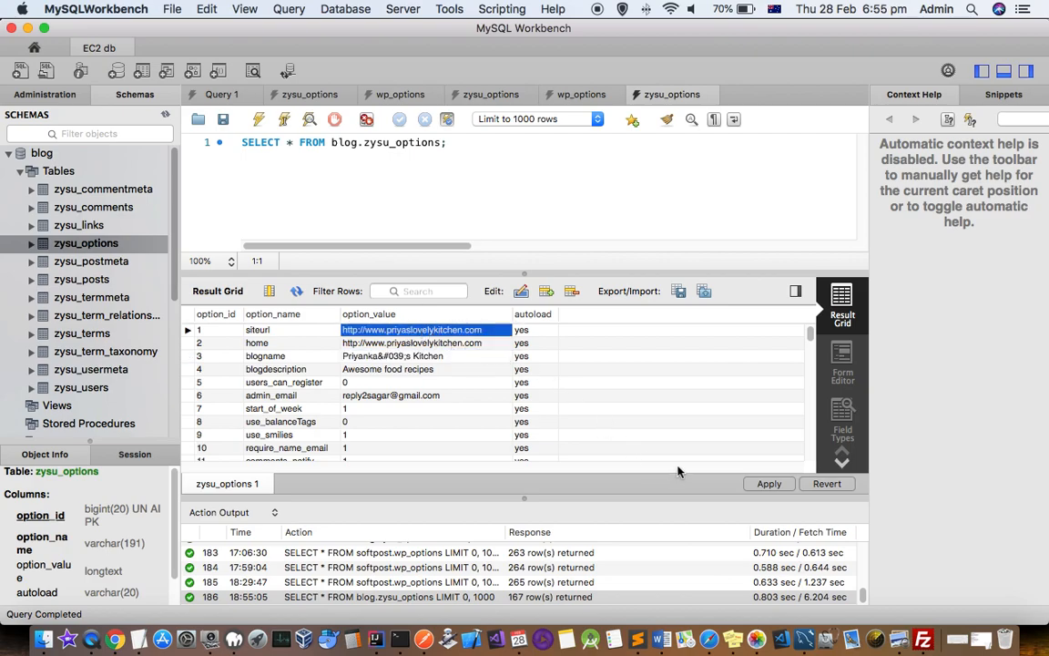
mouse_move(610, 442)
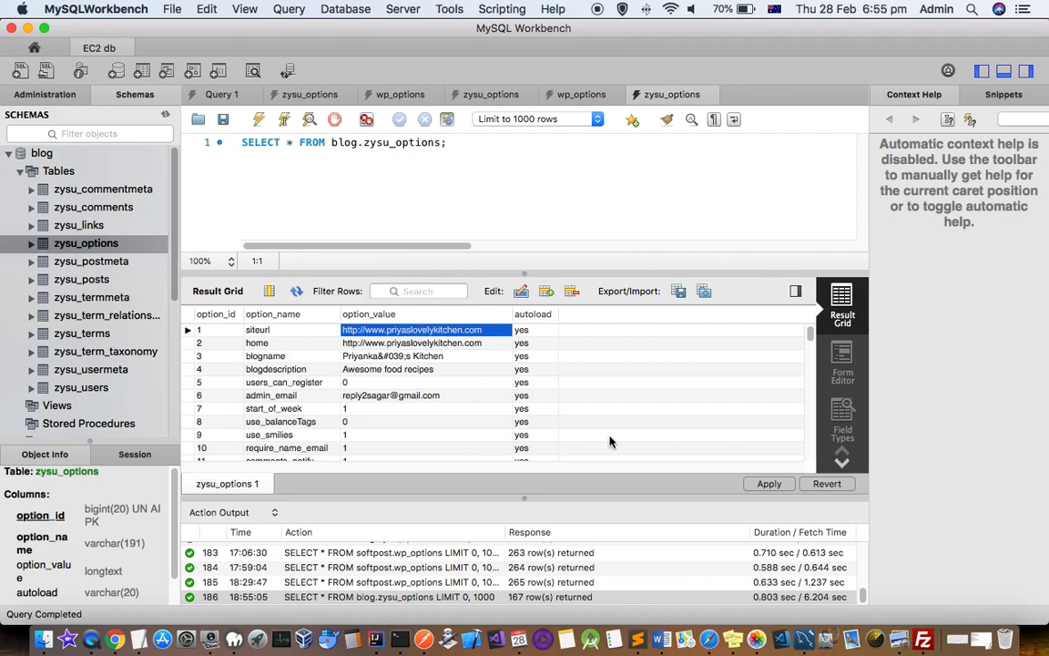
Apply the UPDATE script that writes the new siteurl value to the database
click(769, 484)
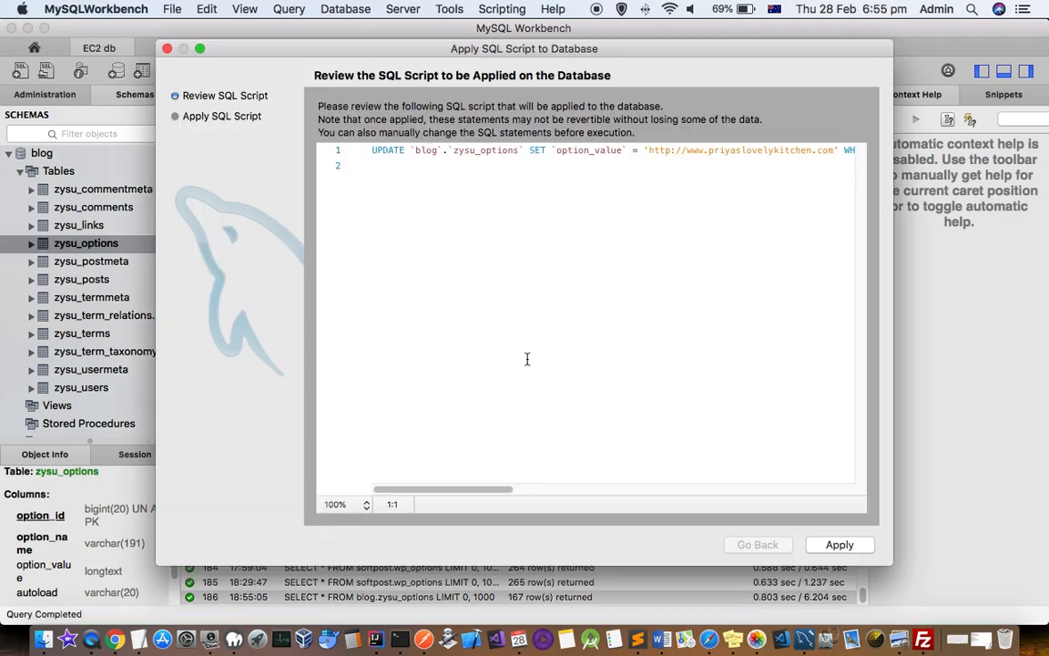
click(839, 545)
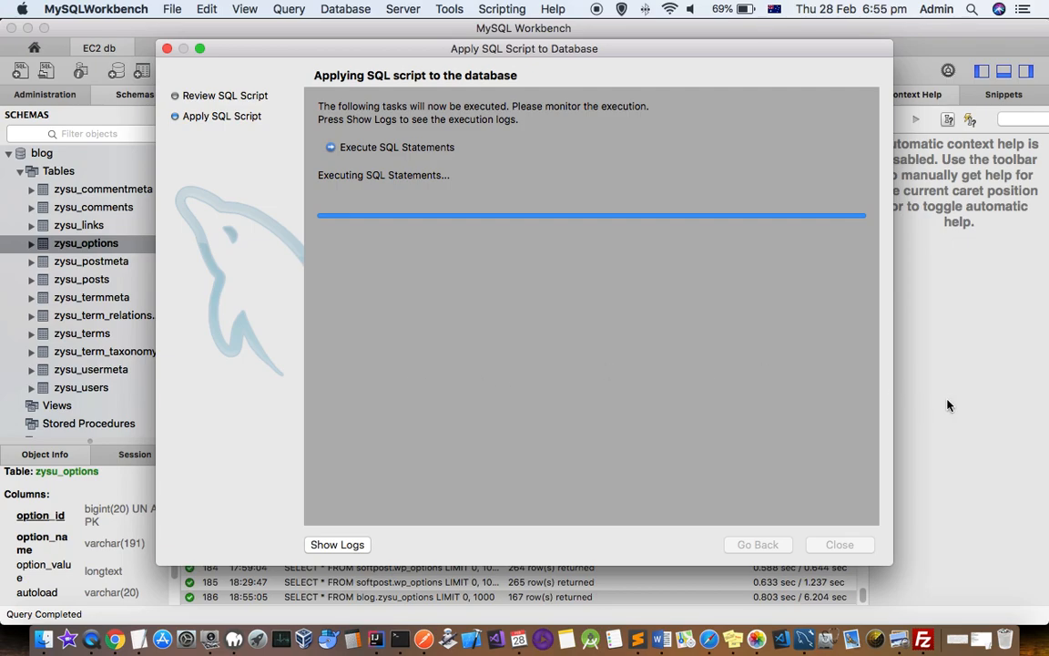
mouse_move(843, 554)
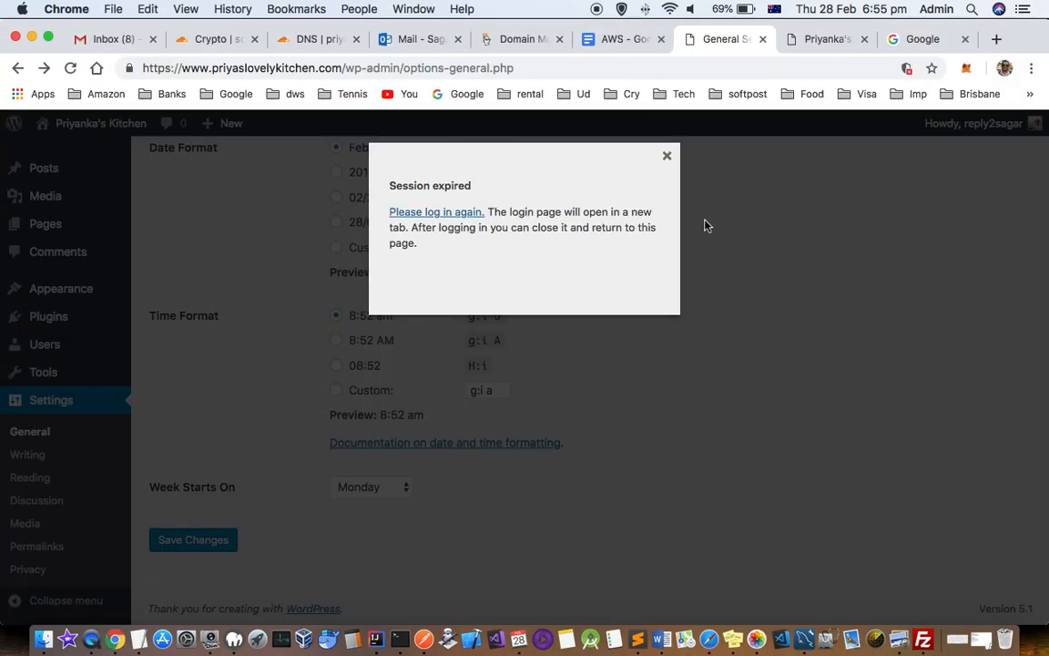
Browse the live site's homepage and open the Spinach & Moong Dal Dosa post
click(436, 212)
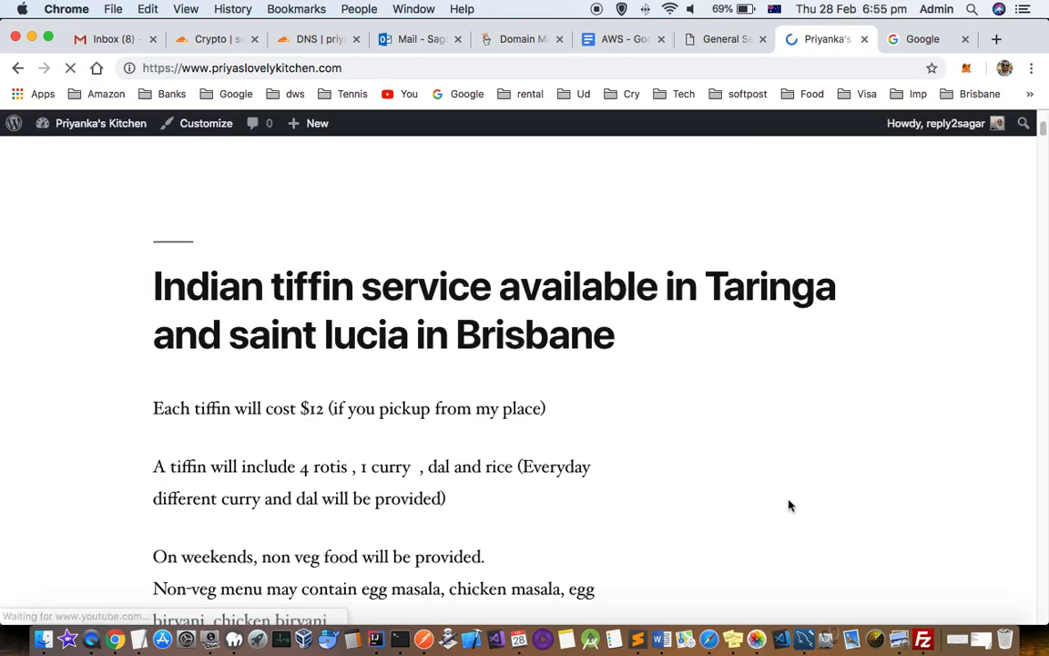
scroll(down, 3)
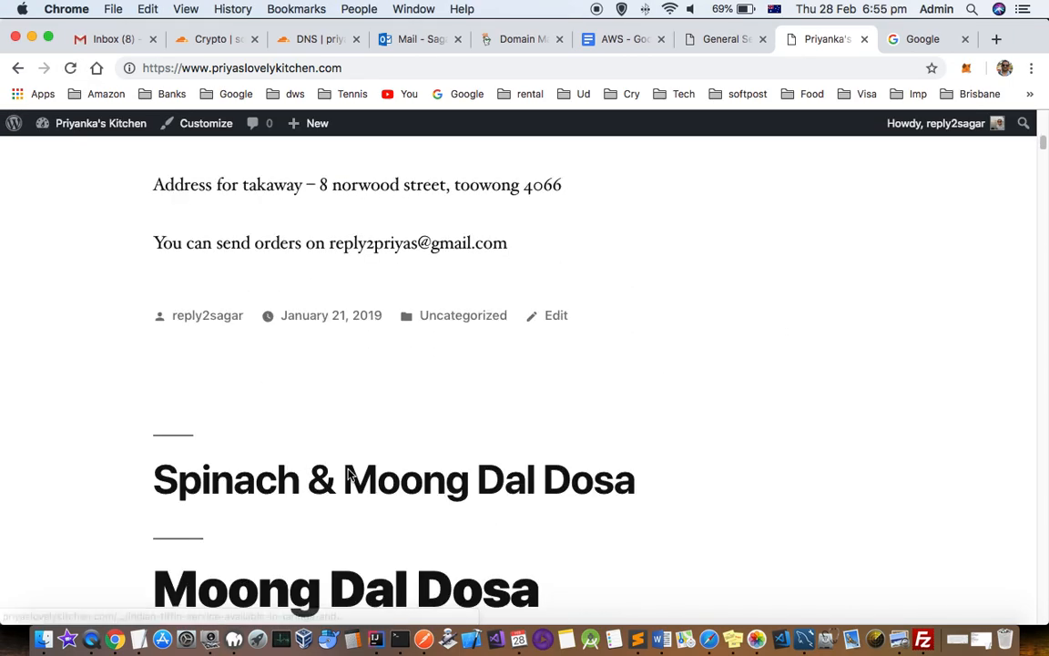
scroll(down, 3)
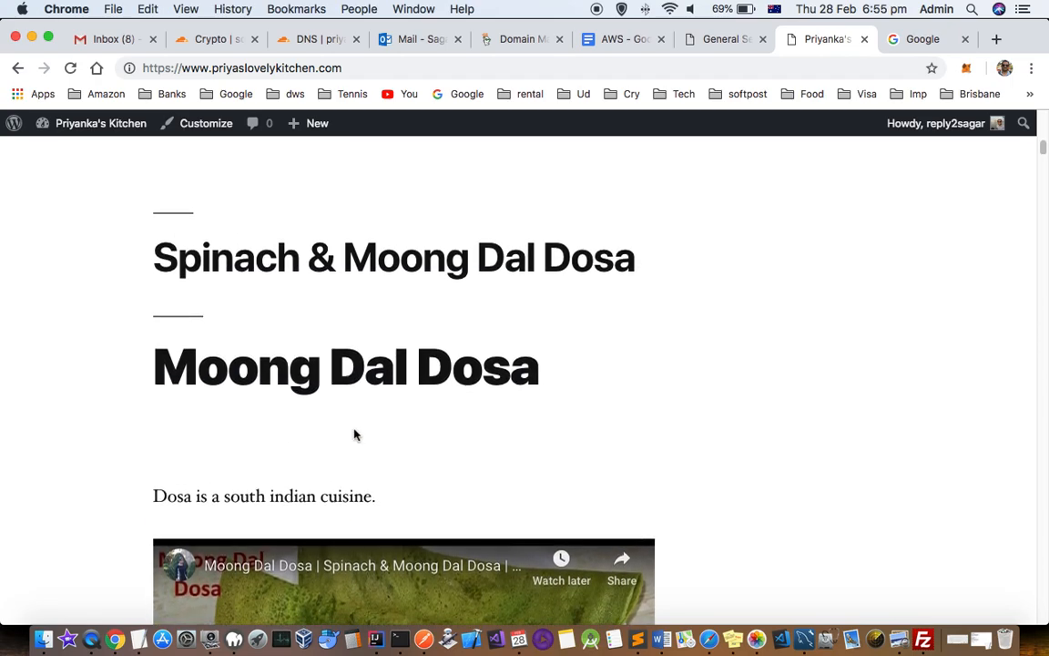
click(394, 260)
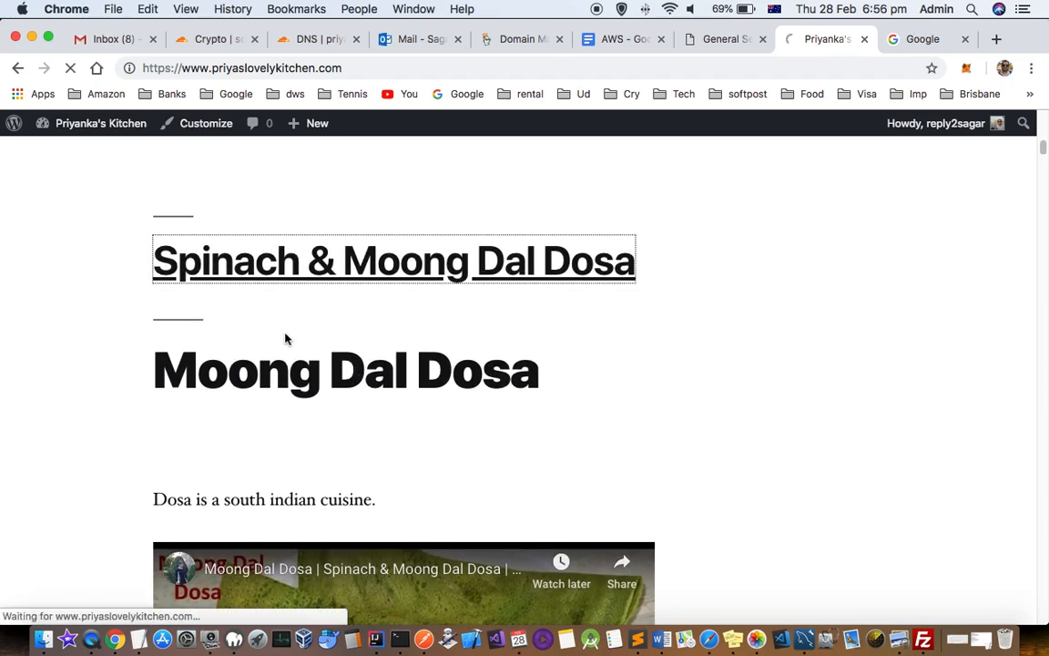
click(393, 261)
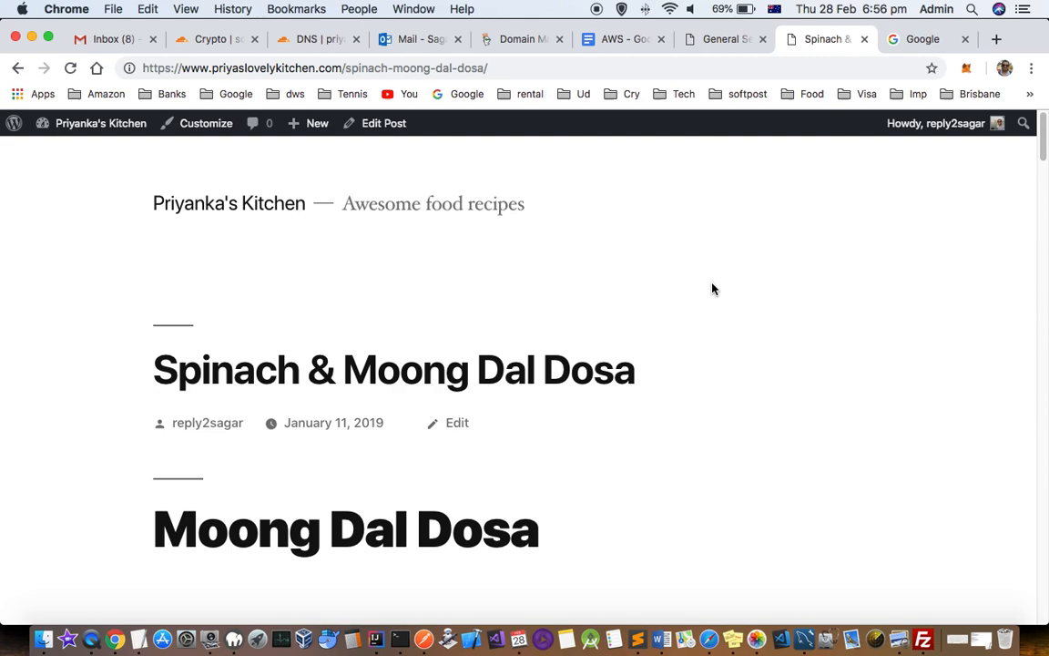
mouse_move(645, 269)
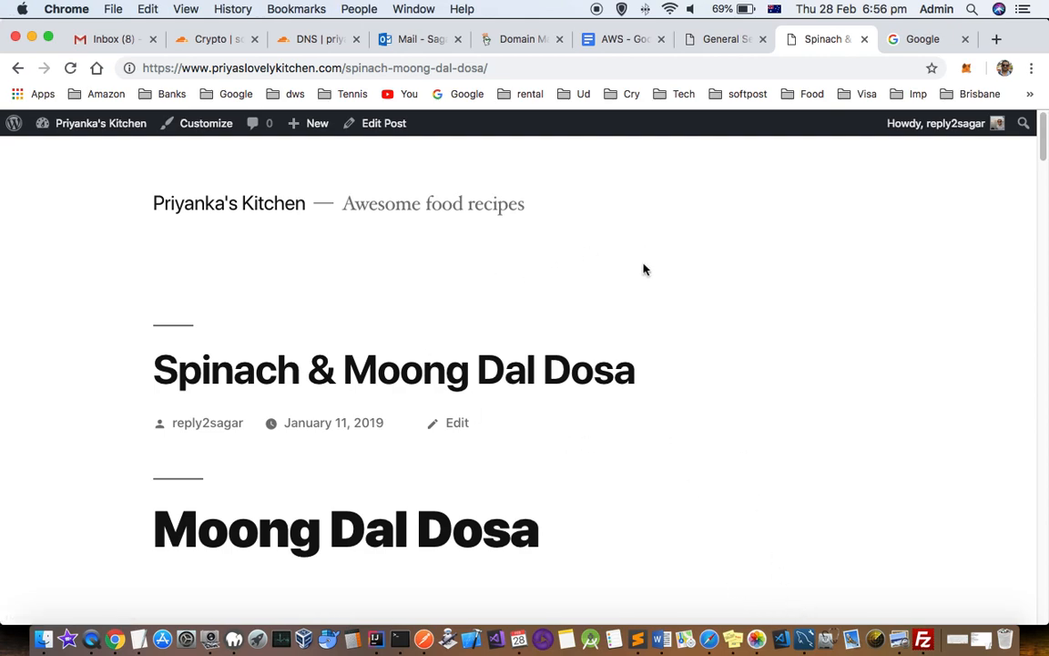
mouse_move(456, 226)
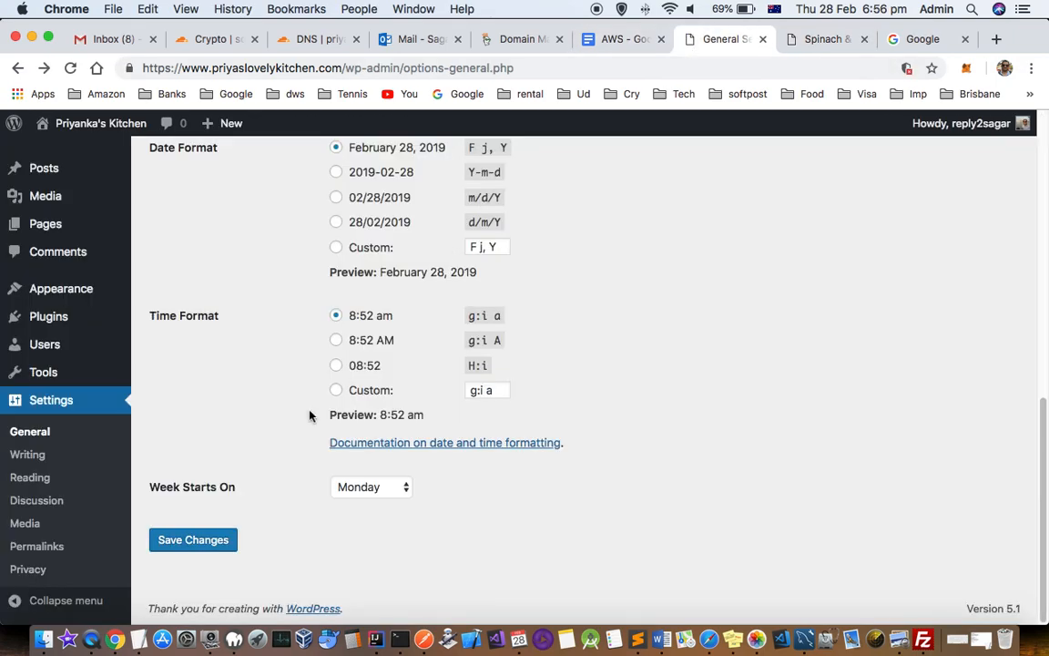
scroll(up, 3)
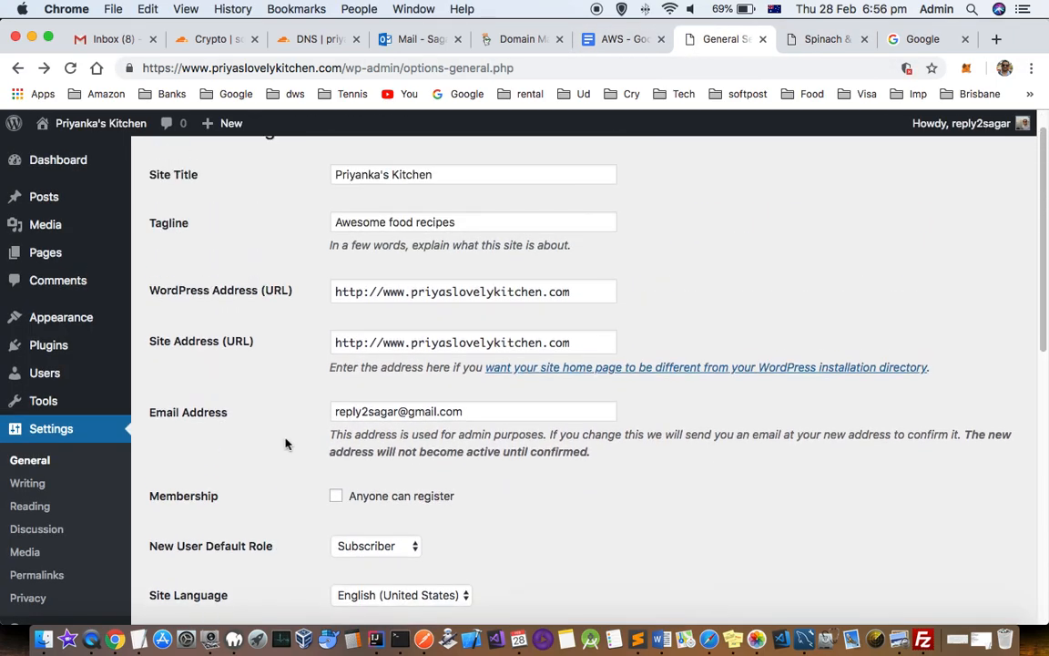
scroll(up, 3)
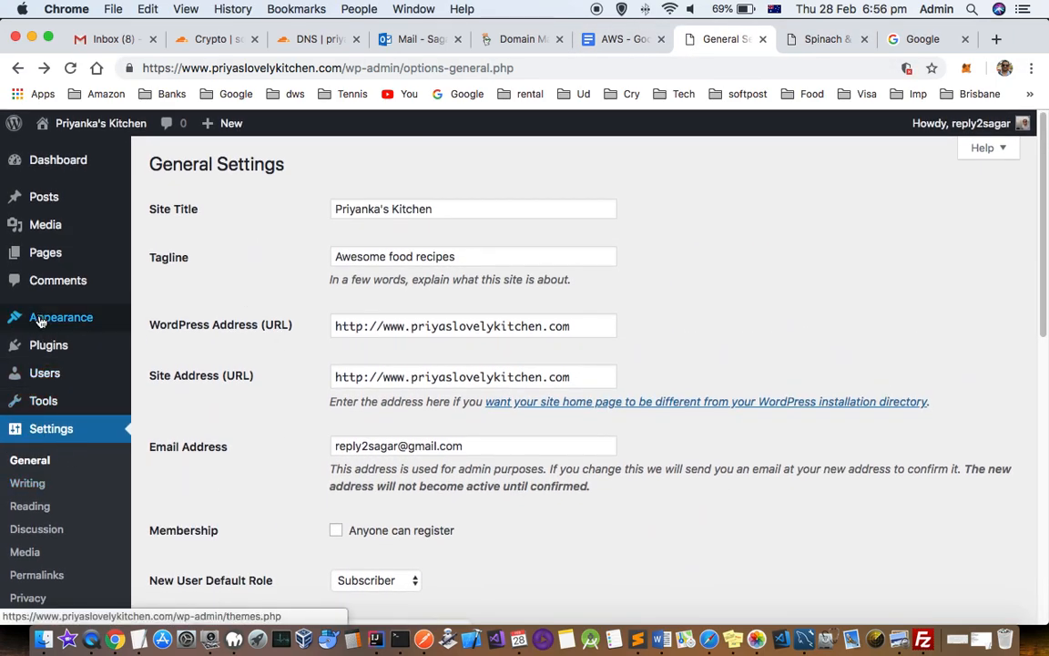
mouse_move(388, 344)
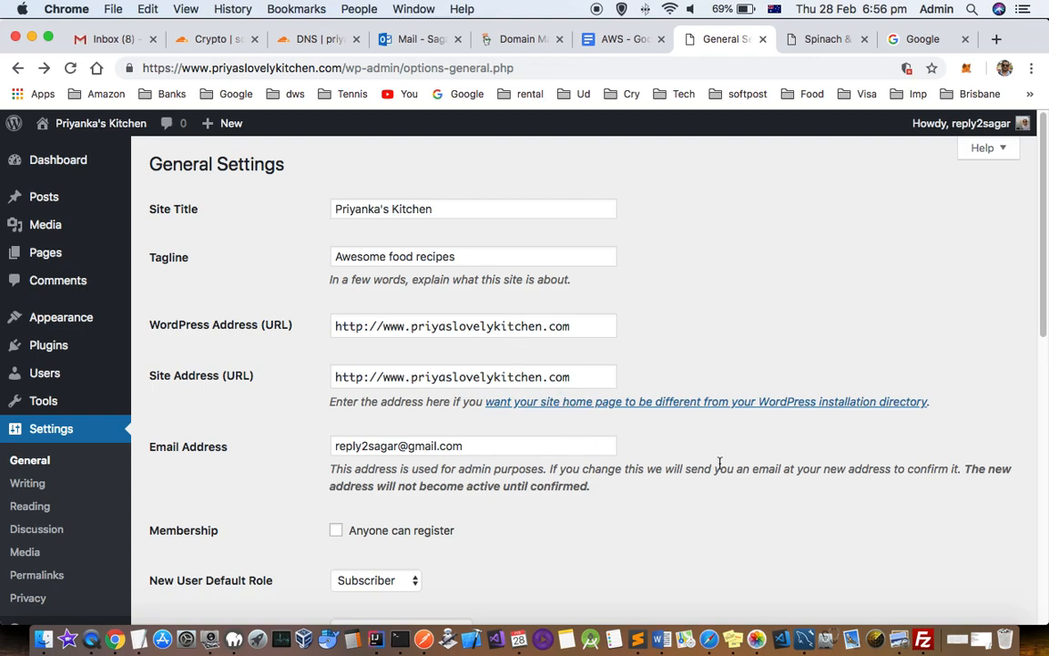
mouse_move(800, 640)
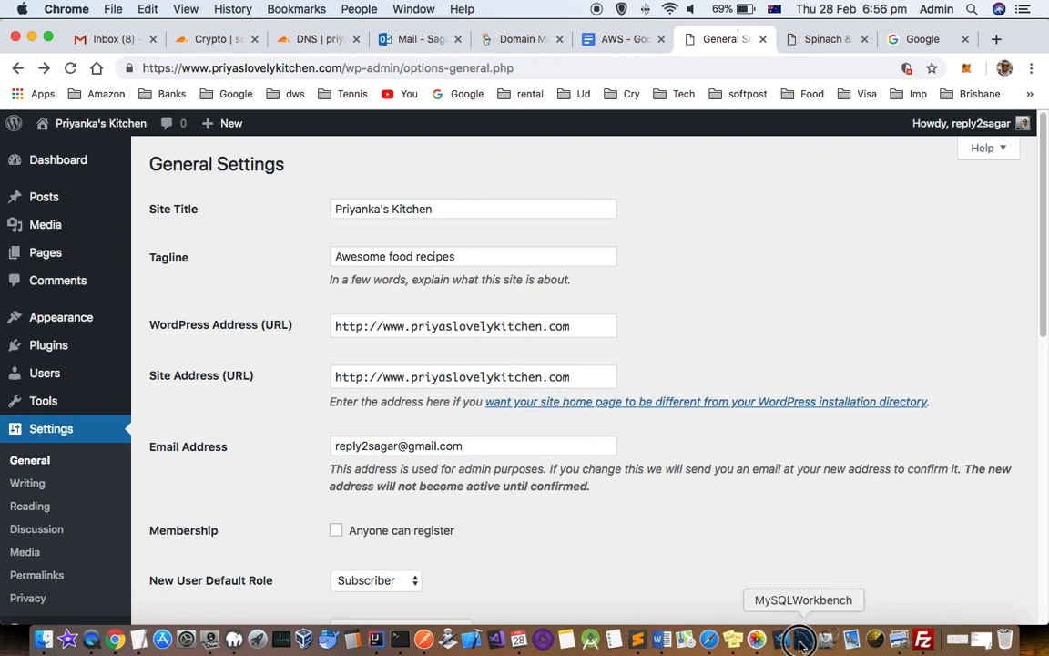
click(798, 638)
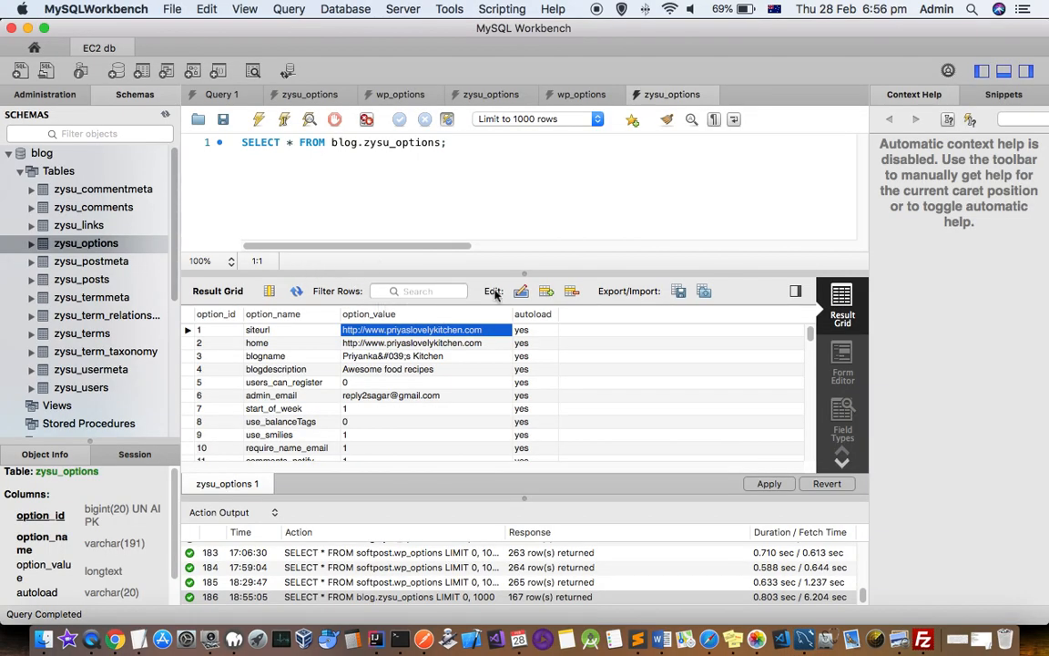